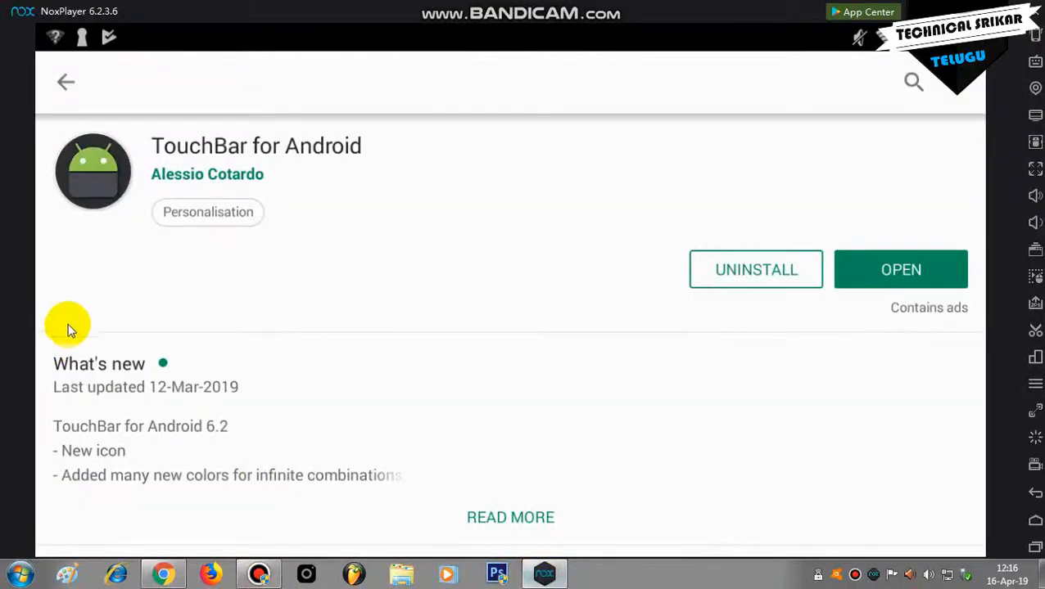
{"action": "mouse_move", "coordinate": [323, 156]}
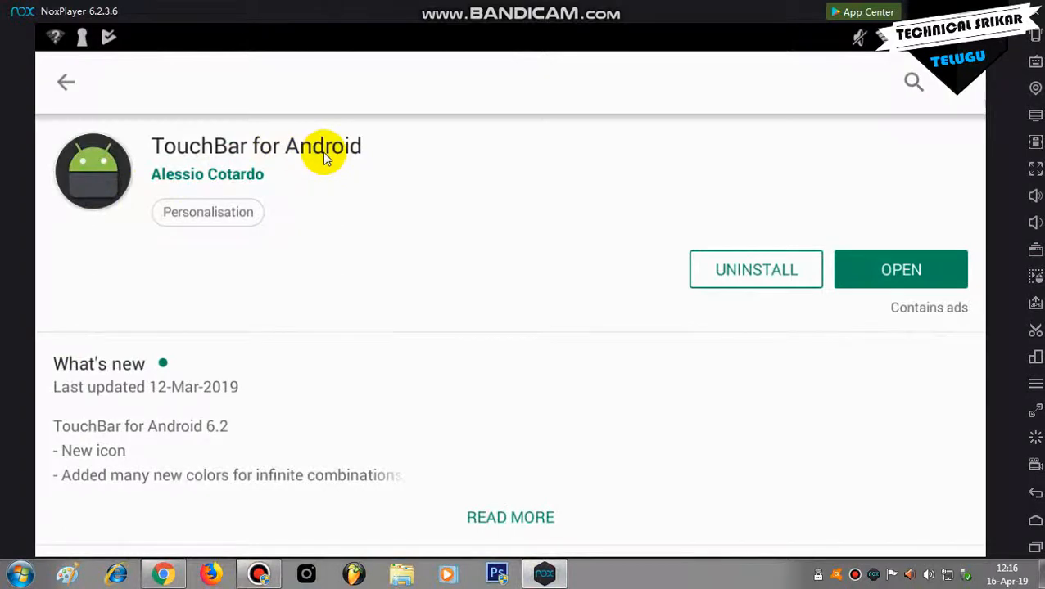
{"action": "mouse_move", "coordinate": [349, 151]}
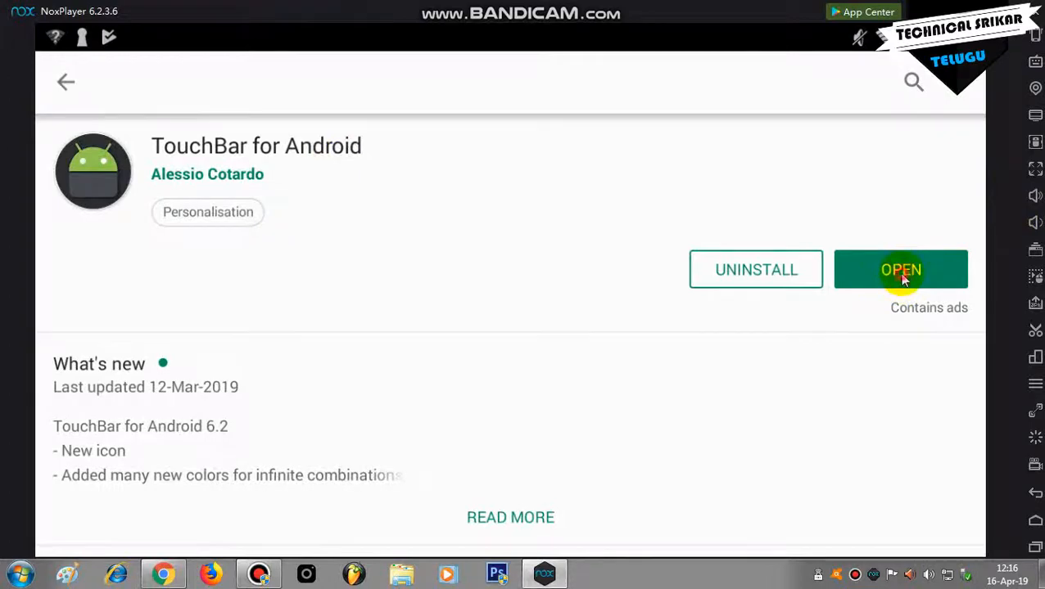
Launch TouchBar for Android from its Play Store page.
{"action": "left_click", "coordinate": [900, 269]}
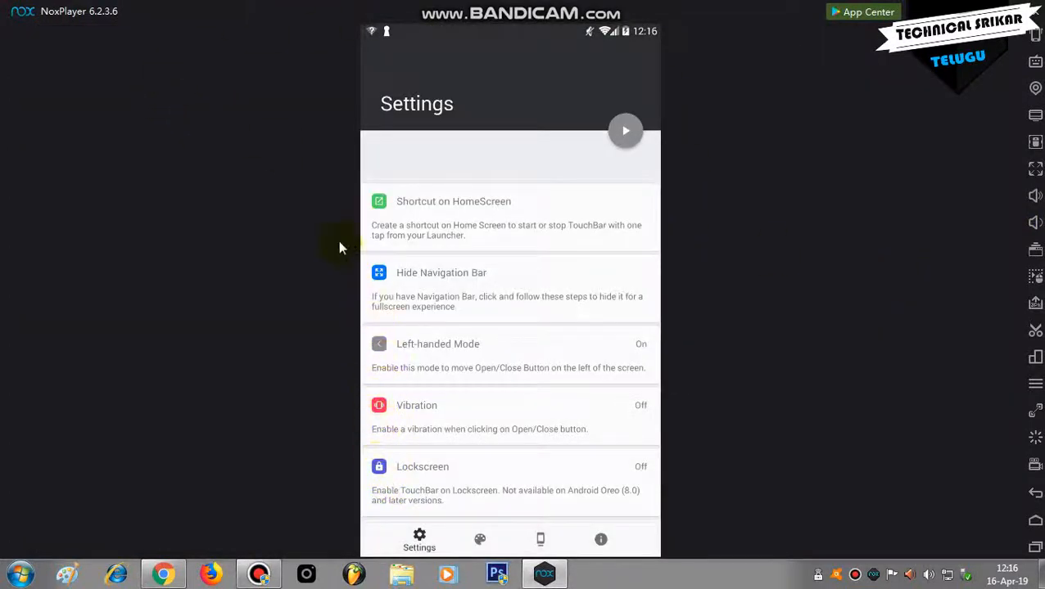
{"action": "mouse_move", "coordinate": [339, 204]}
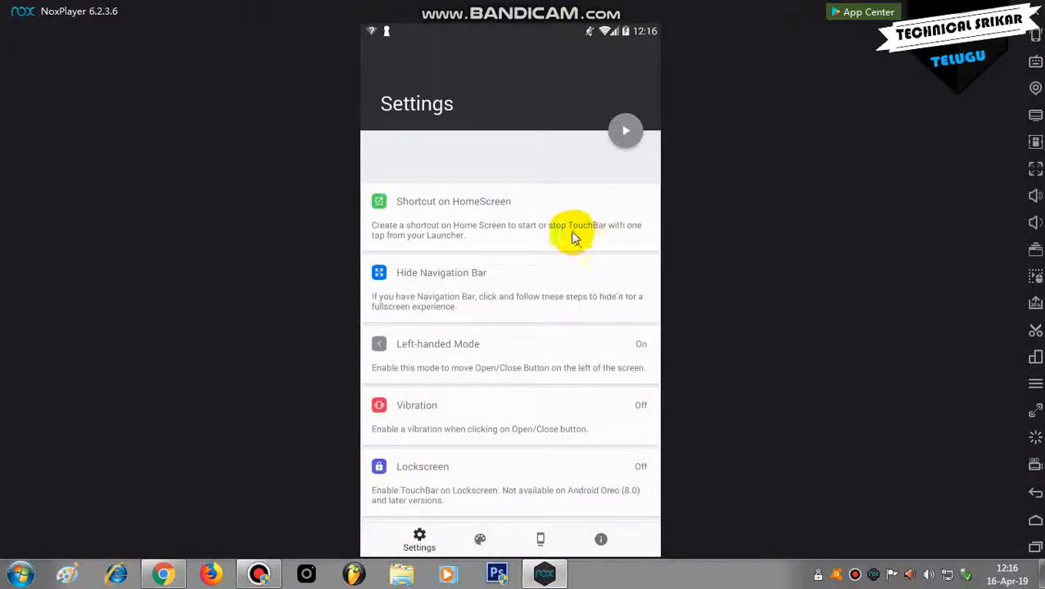
{"action": "mouse_move", "coordinate": [604, 143]}
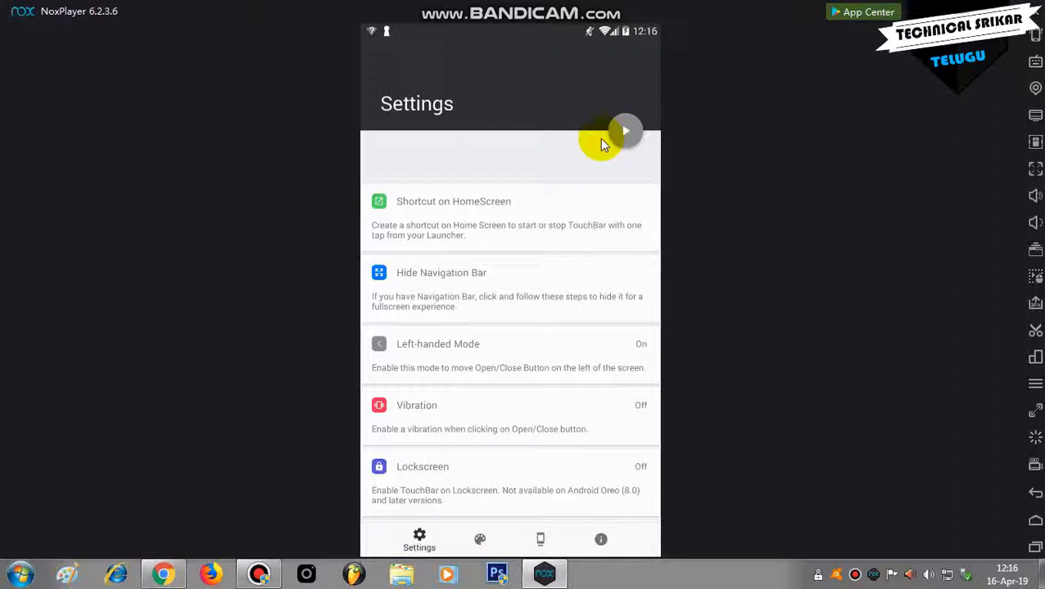
{"action": "mouse_move", "coordinate": [453, 502]}
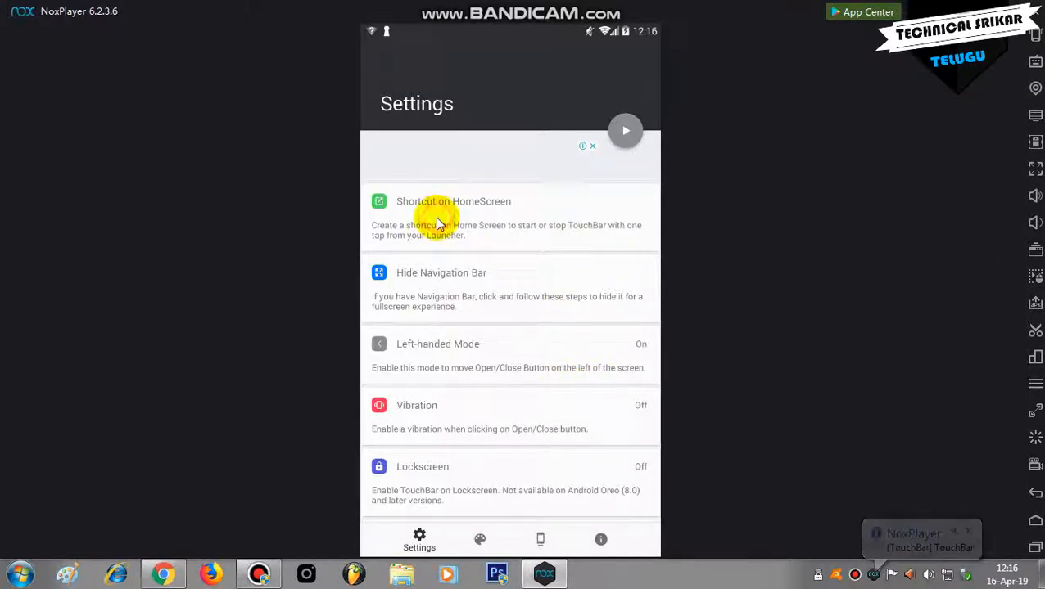
{"action": "mouse_move", "coordinate": [467, 302]}
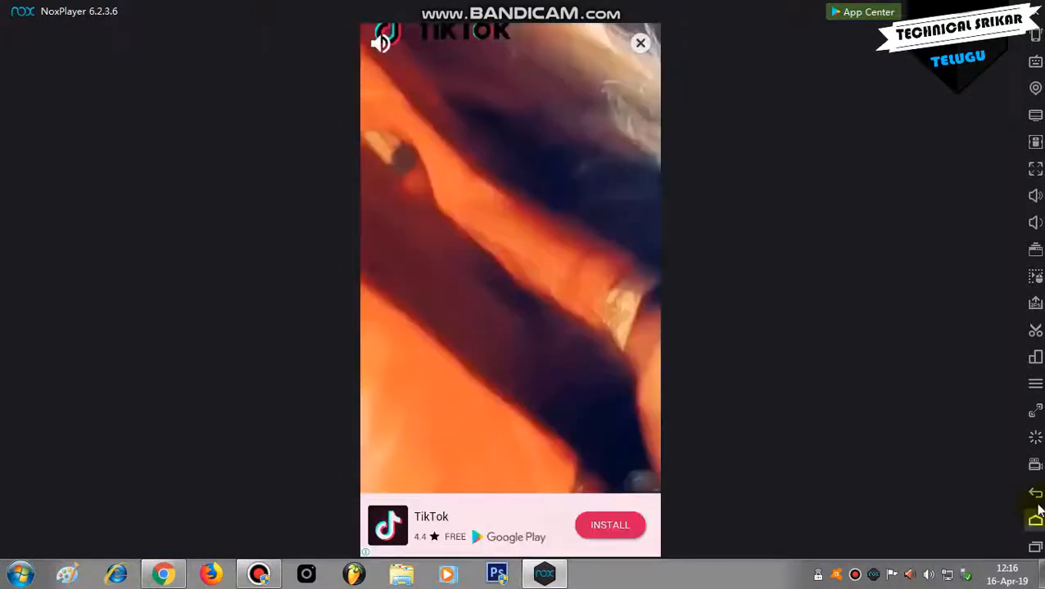
Dismiss the full-screen video ad and confirm closing it.
{"action": "left_click", "coordinate": [640, 43]}
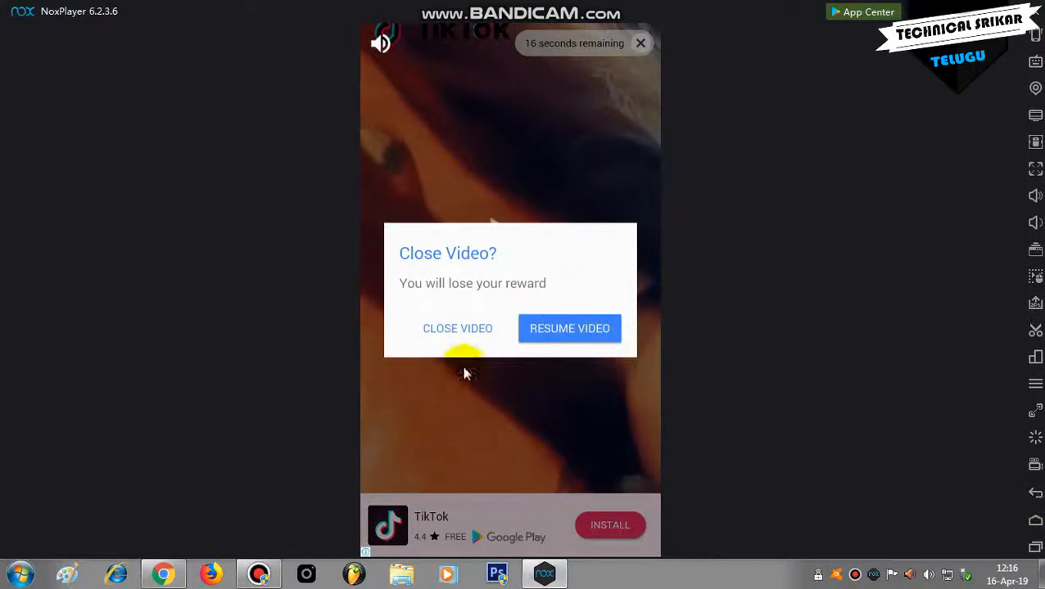
{"action": "left_click", "coordinate": [456, 329]}
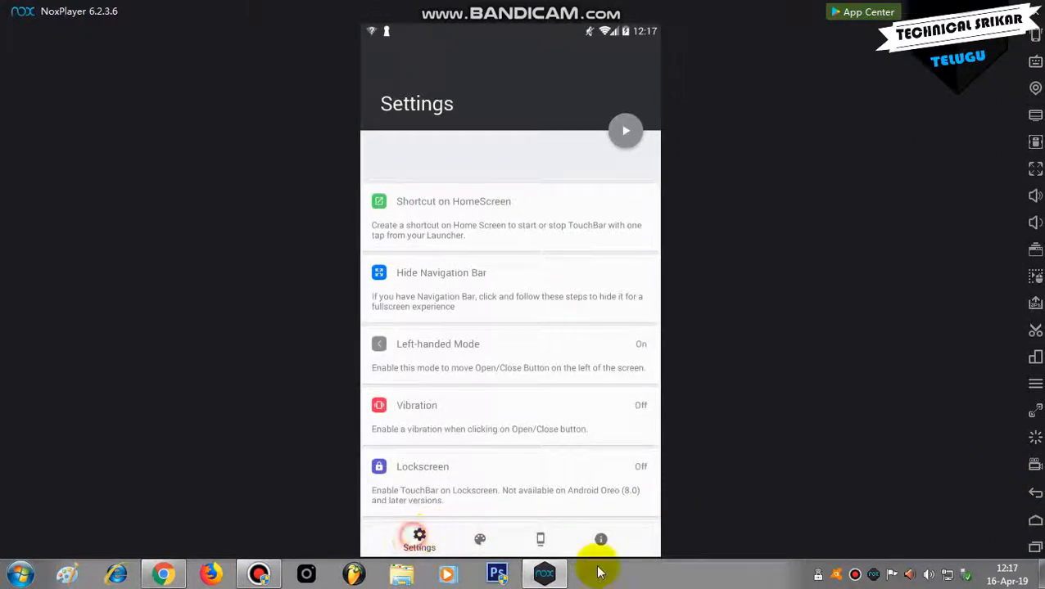
Choose a Background Color swatch on the palette tab, then return to the store listing.
{"action": "left_click", "coordinate": [478, 537]}
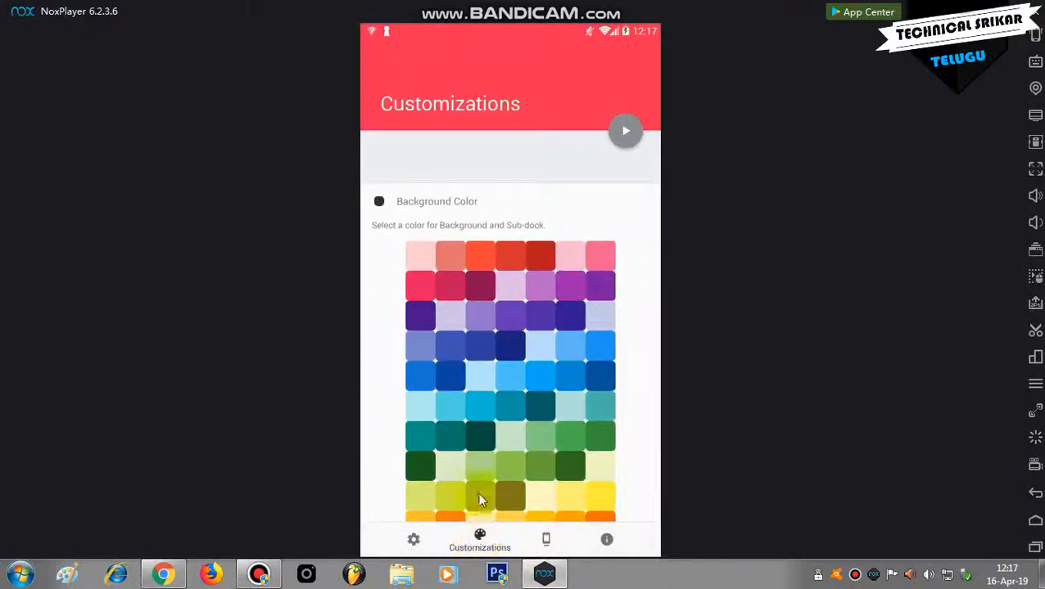
{"action": "left_click", "coordinate": [479, 409]}
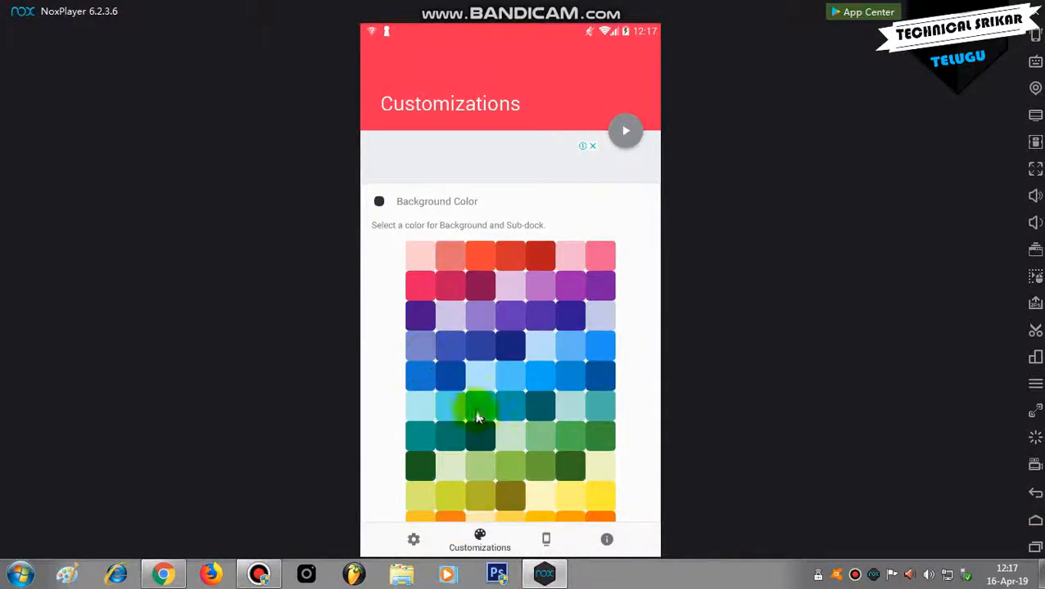
{"action": "left_click", "coordinate": [546, 539]}
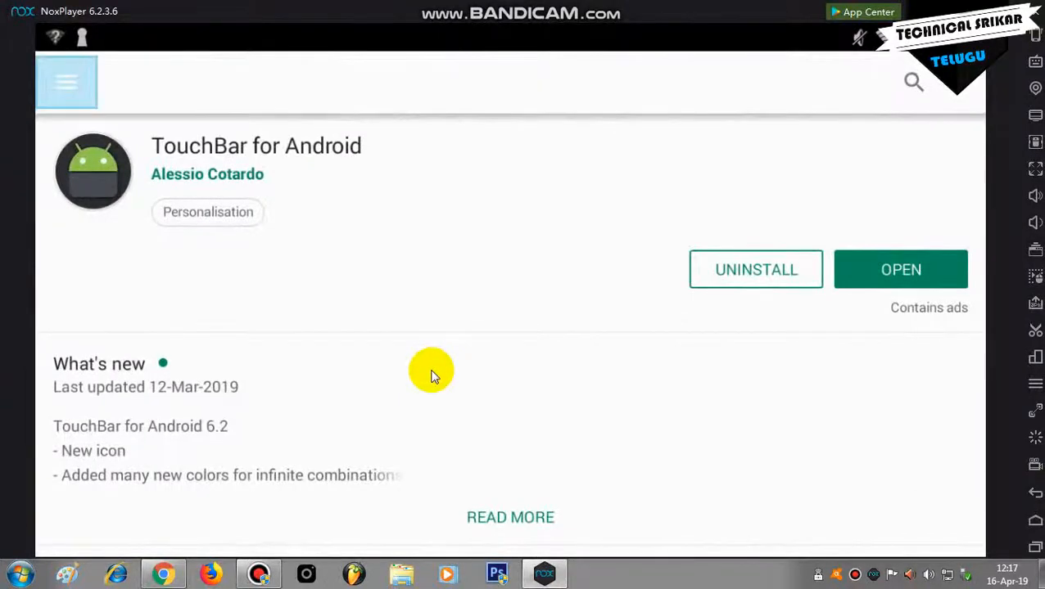
Scroll the TouchBar listing to the home-screen touch bar screenshot.
{"action": "scroll", "scroll_direction": "down", "scroll_amount": 3}
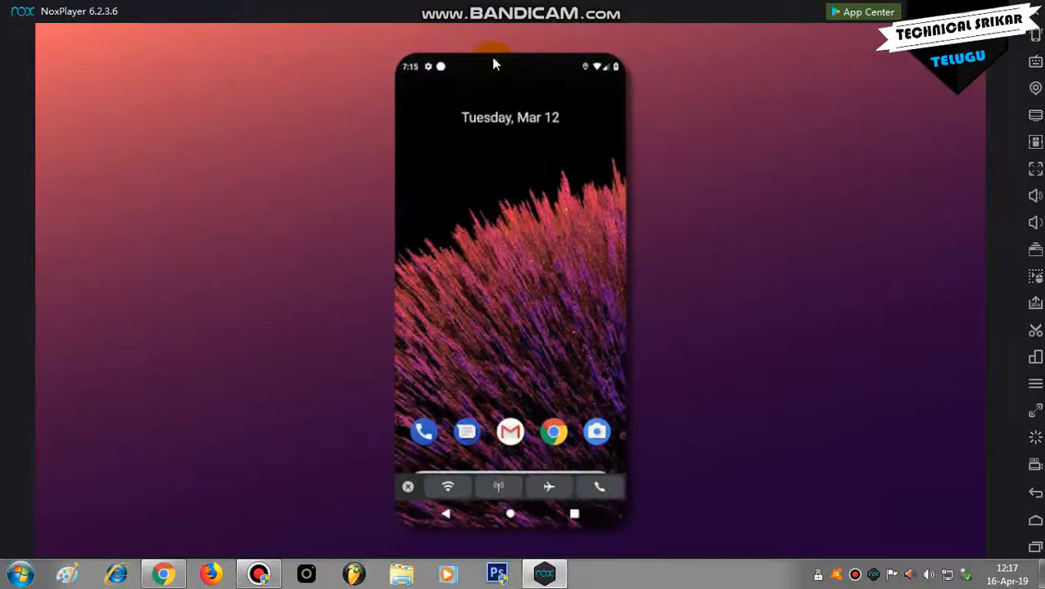
{"action": "mouse_move", "coordinate": [350, 479]}
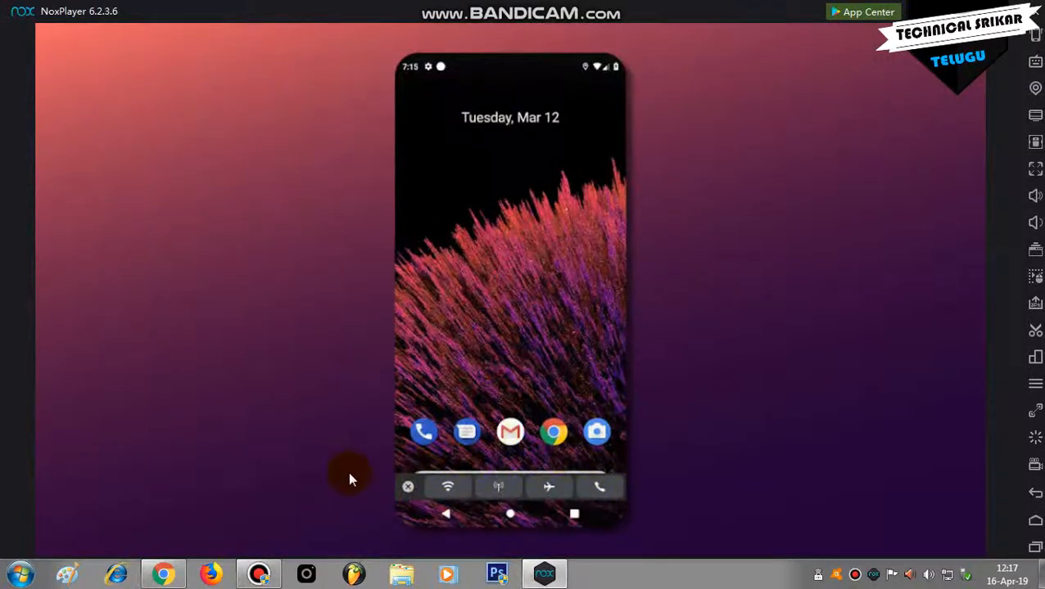
{"action": "mouse_move", "coordinate": [747, 393]}
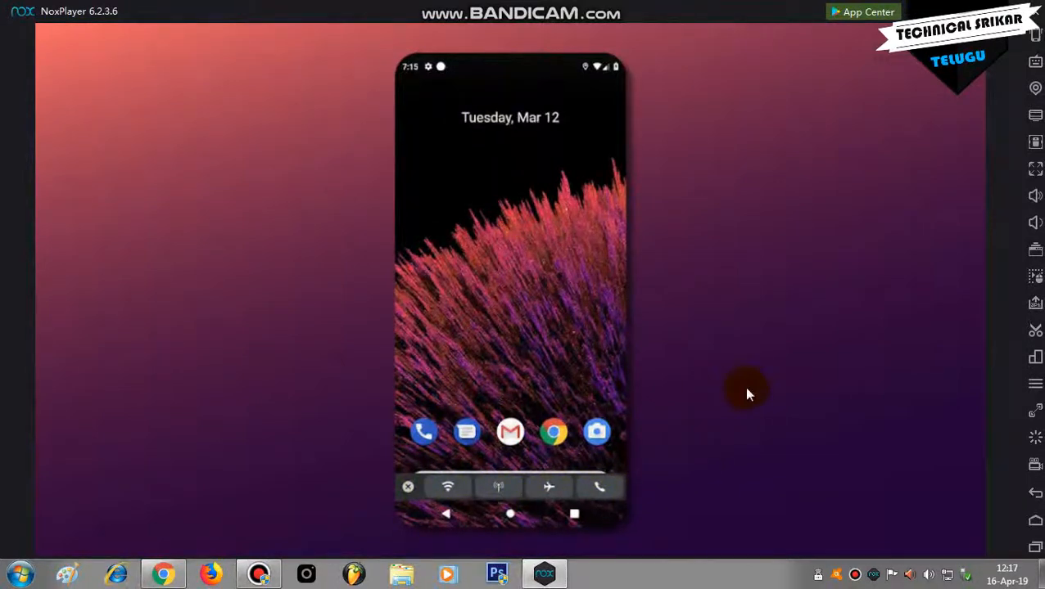